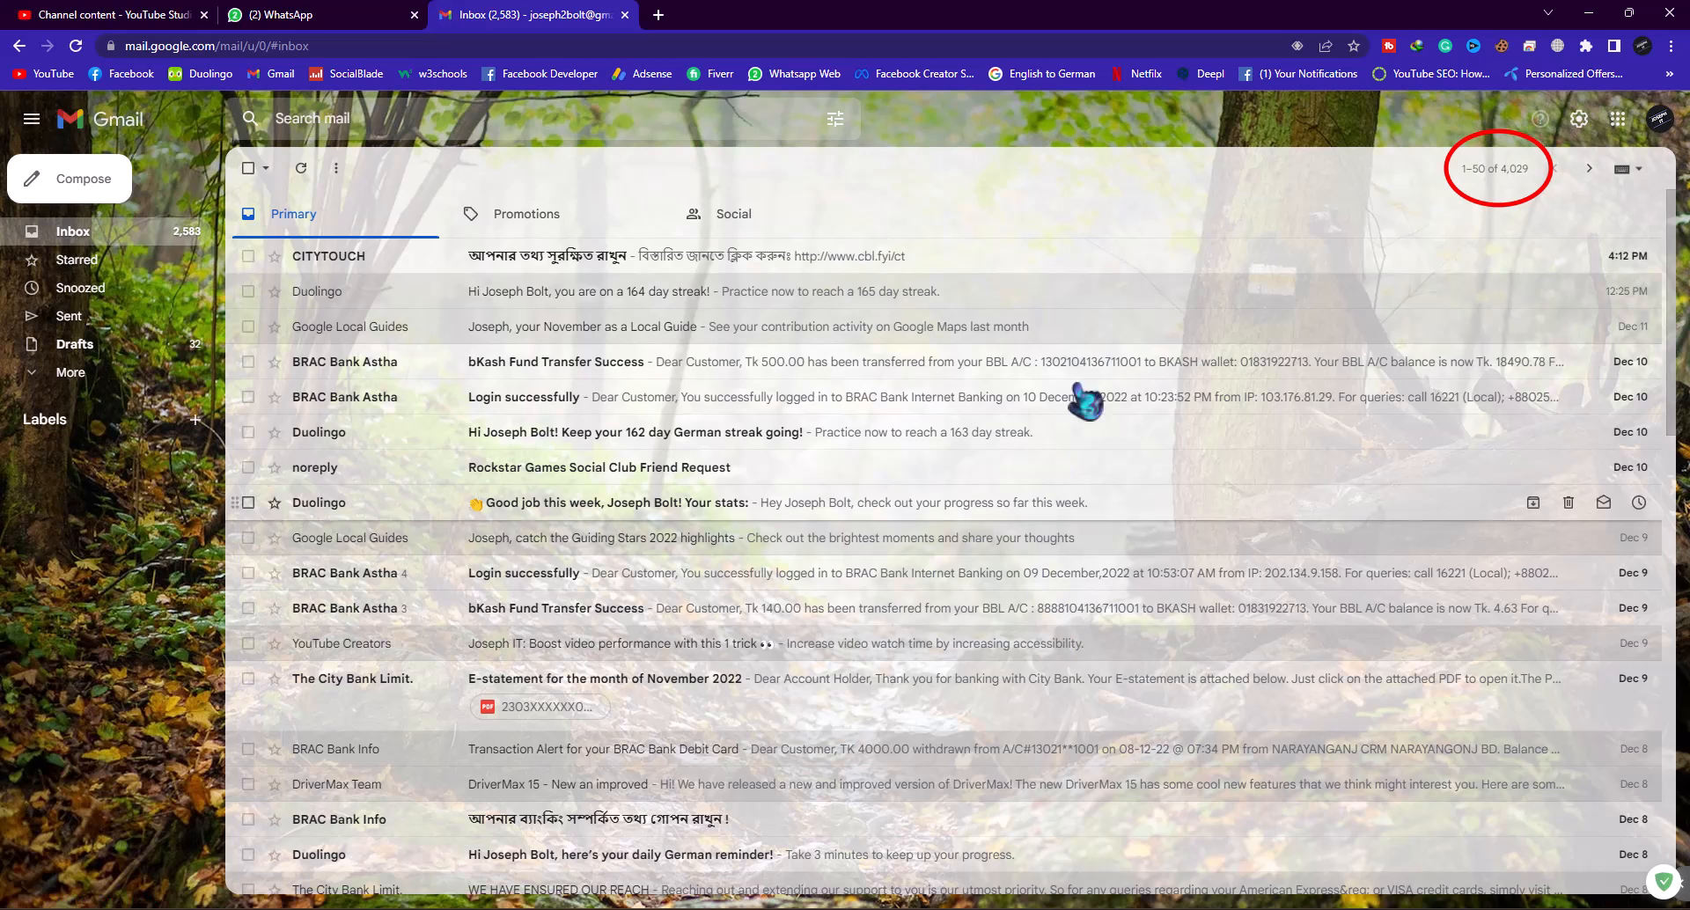
Sort the 4,029-message inbox to show the Oldest emails (from 2017) first.
left_click(1494, 169)
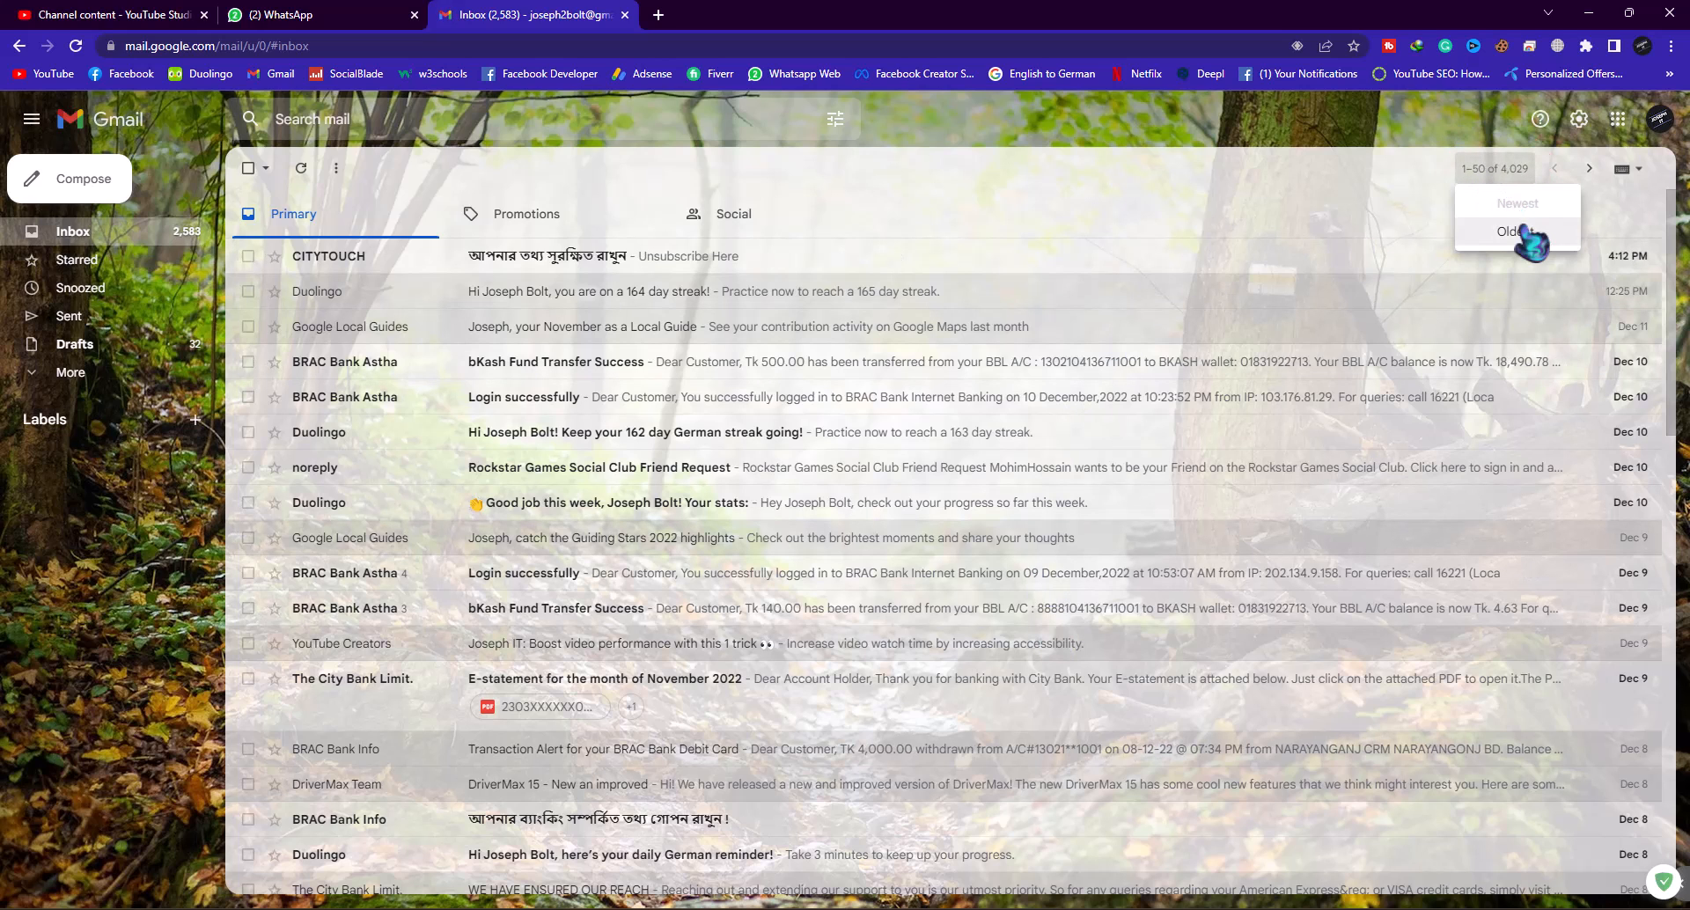
left_click(1510, 232)
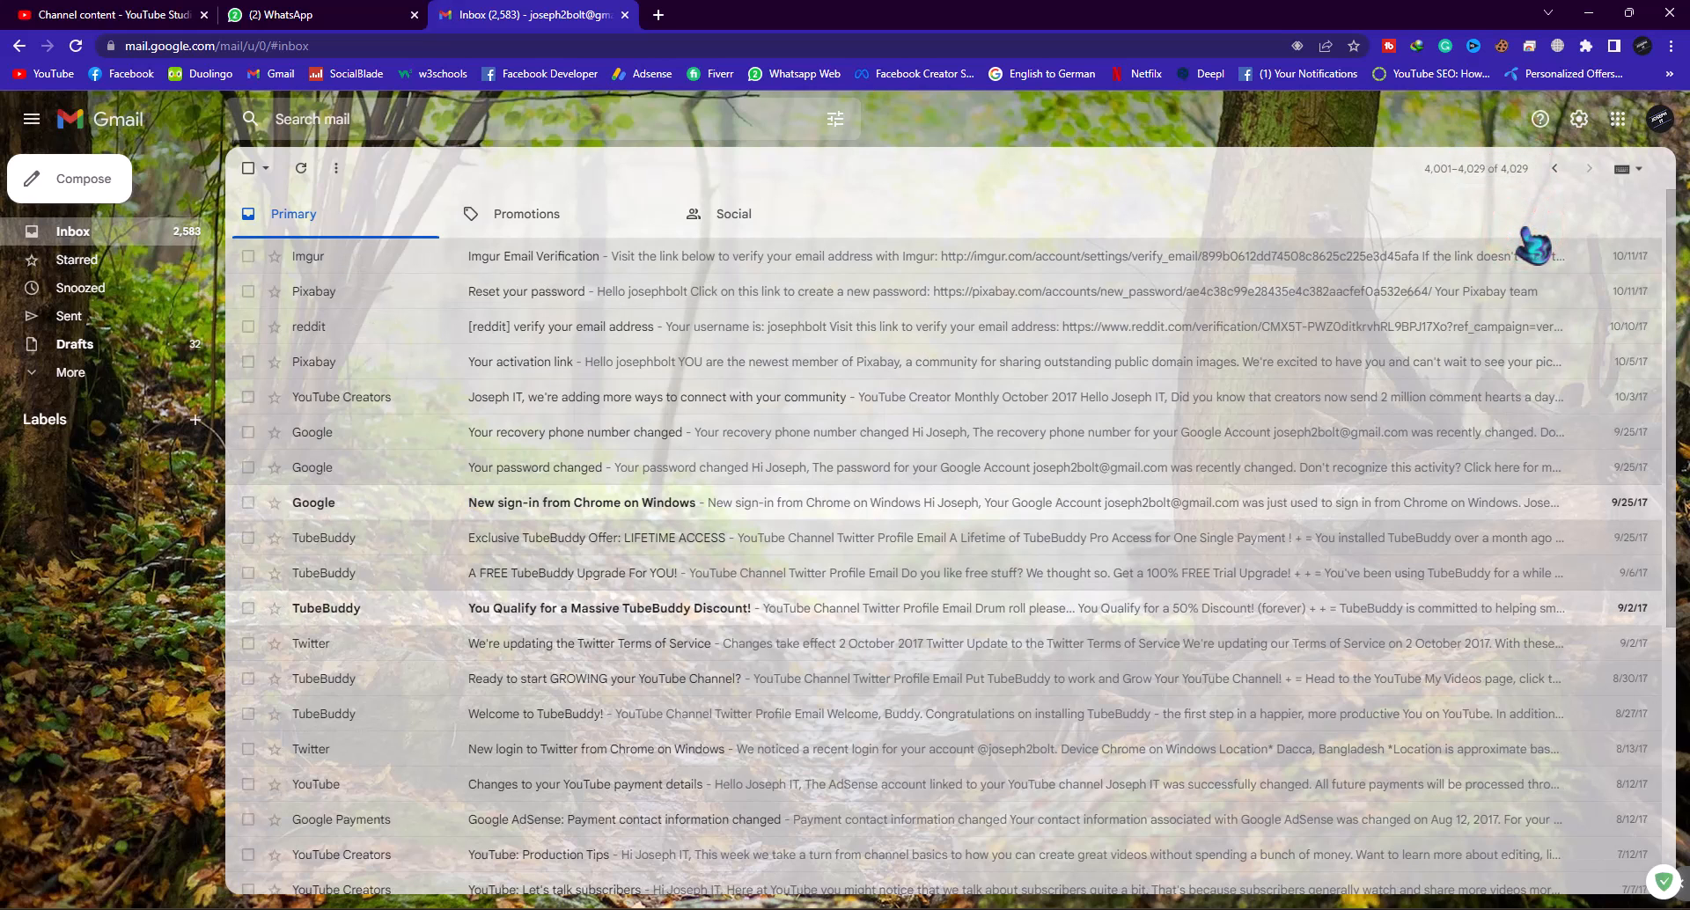
Scroll to the bottom of the list to reach the 2017 Andy from Google welcome email.
scroll("down", 3)
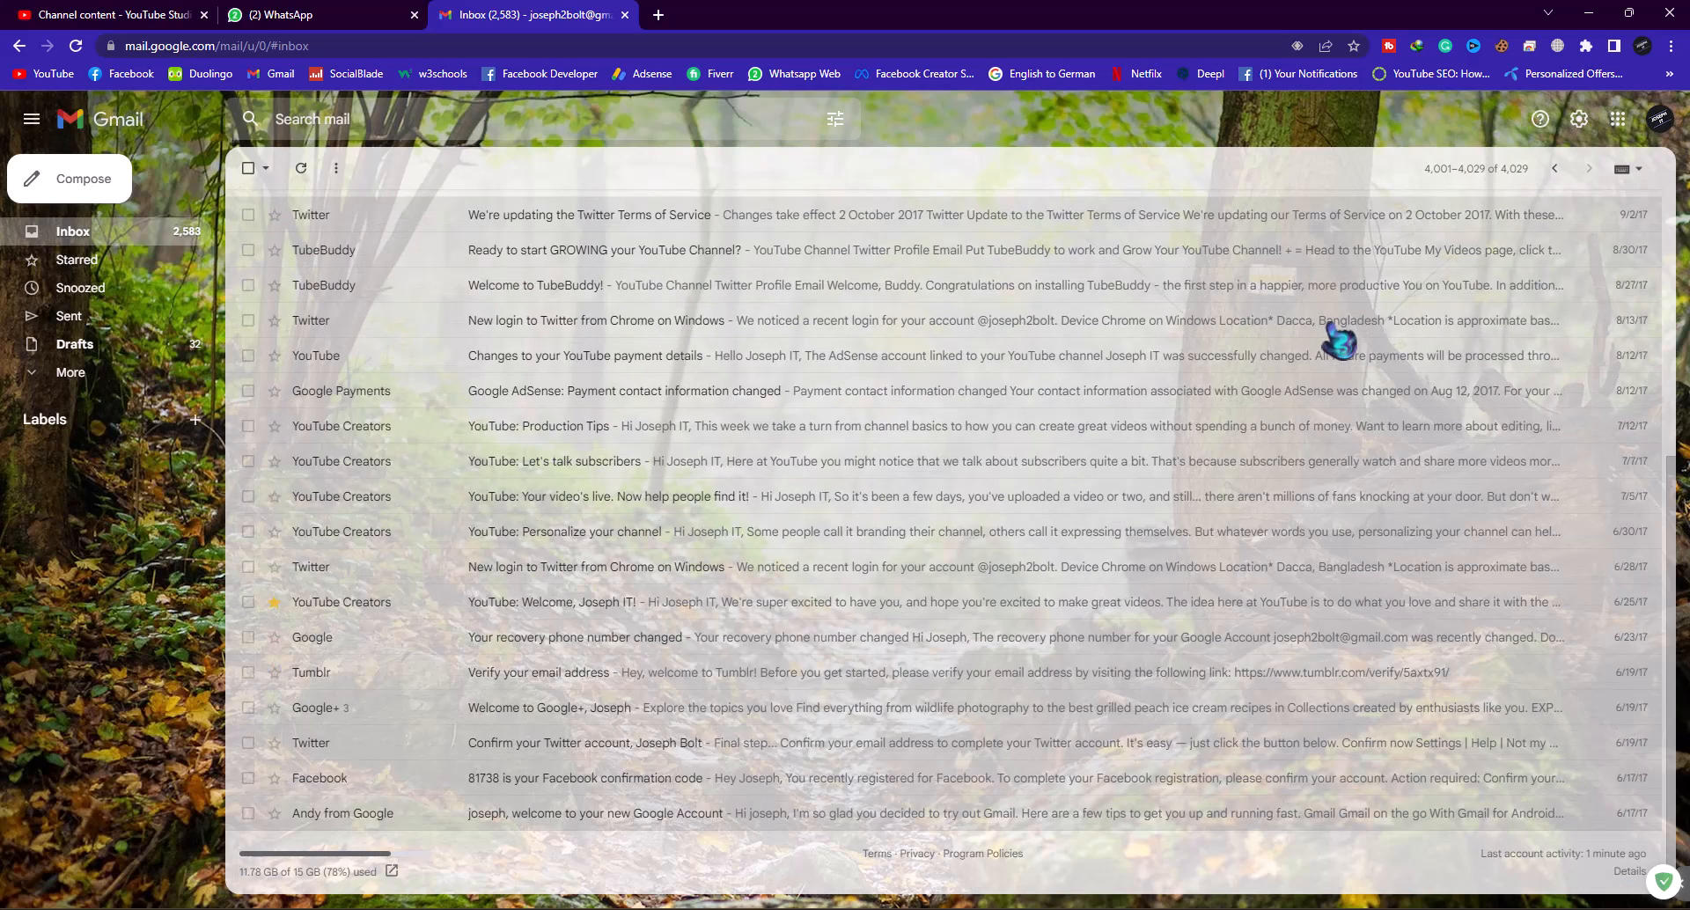
mouse_move(618, 833)
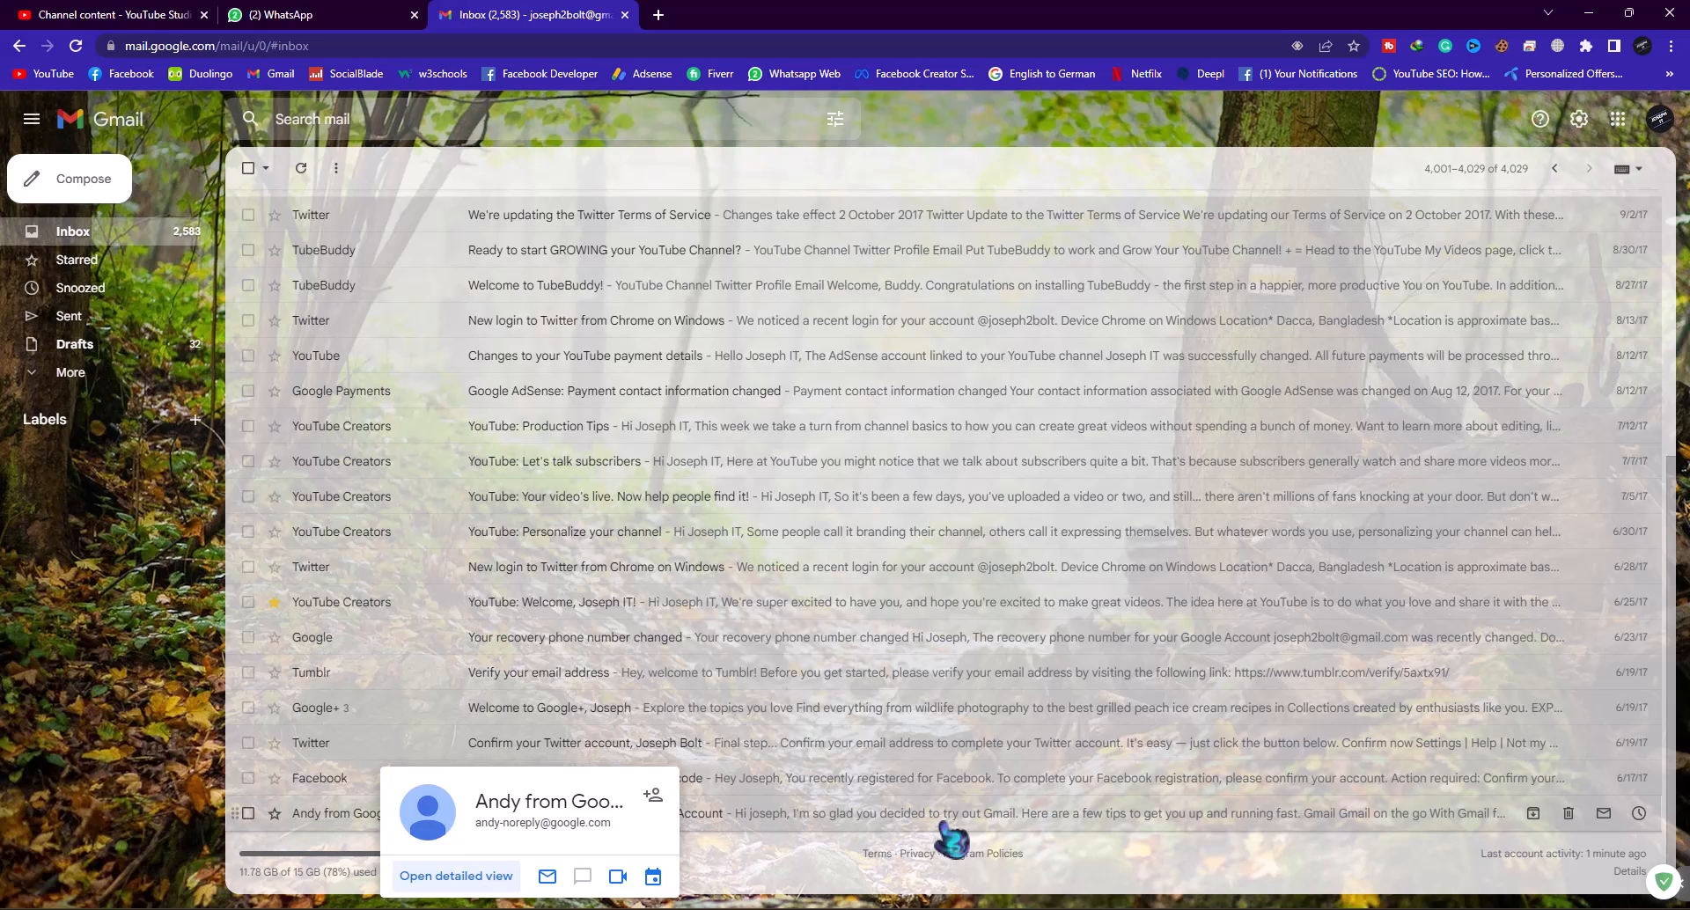
mouse_move(367, 831)
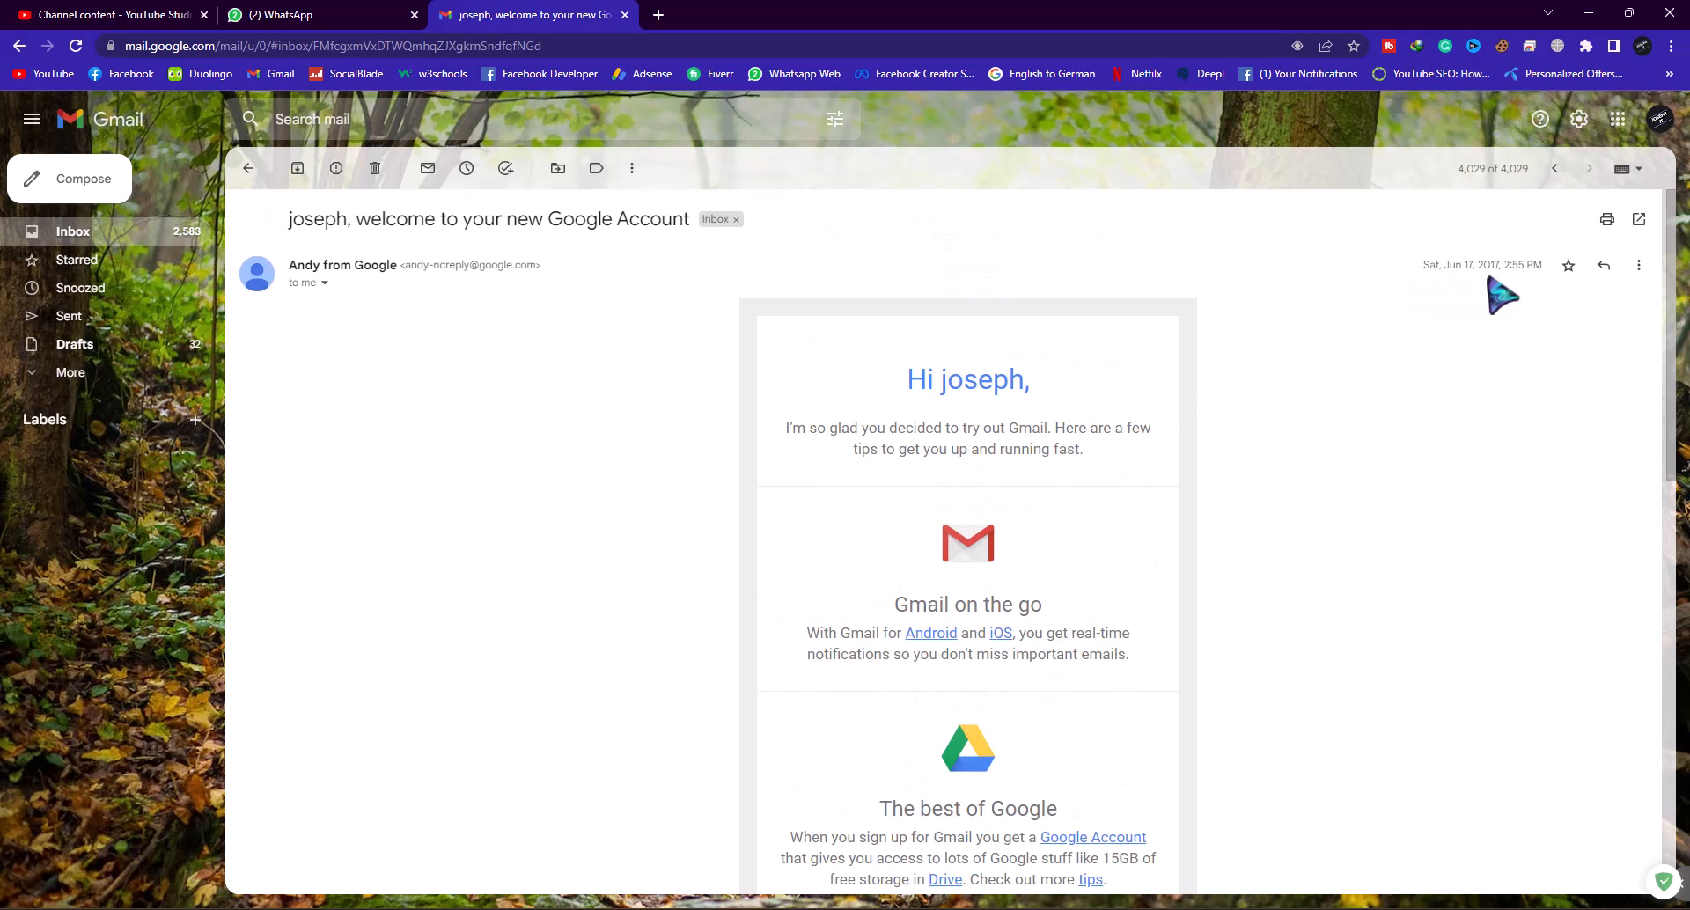
mouse_move(1548, 299)
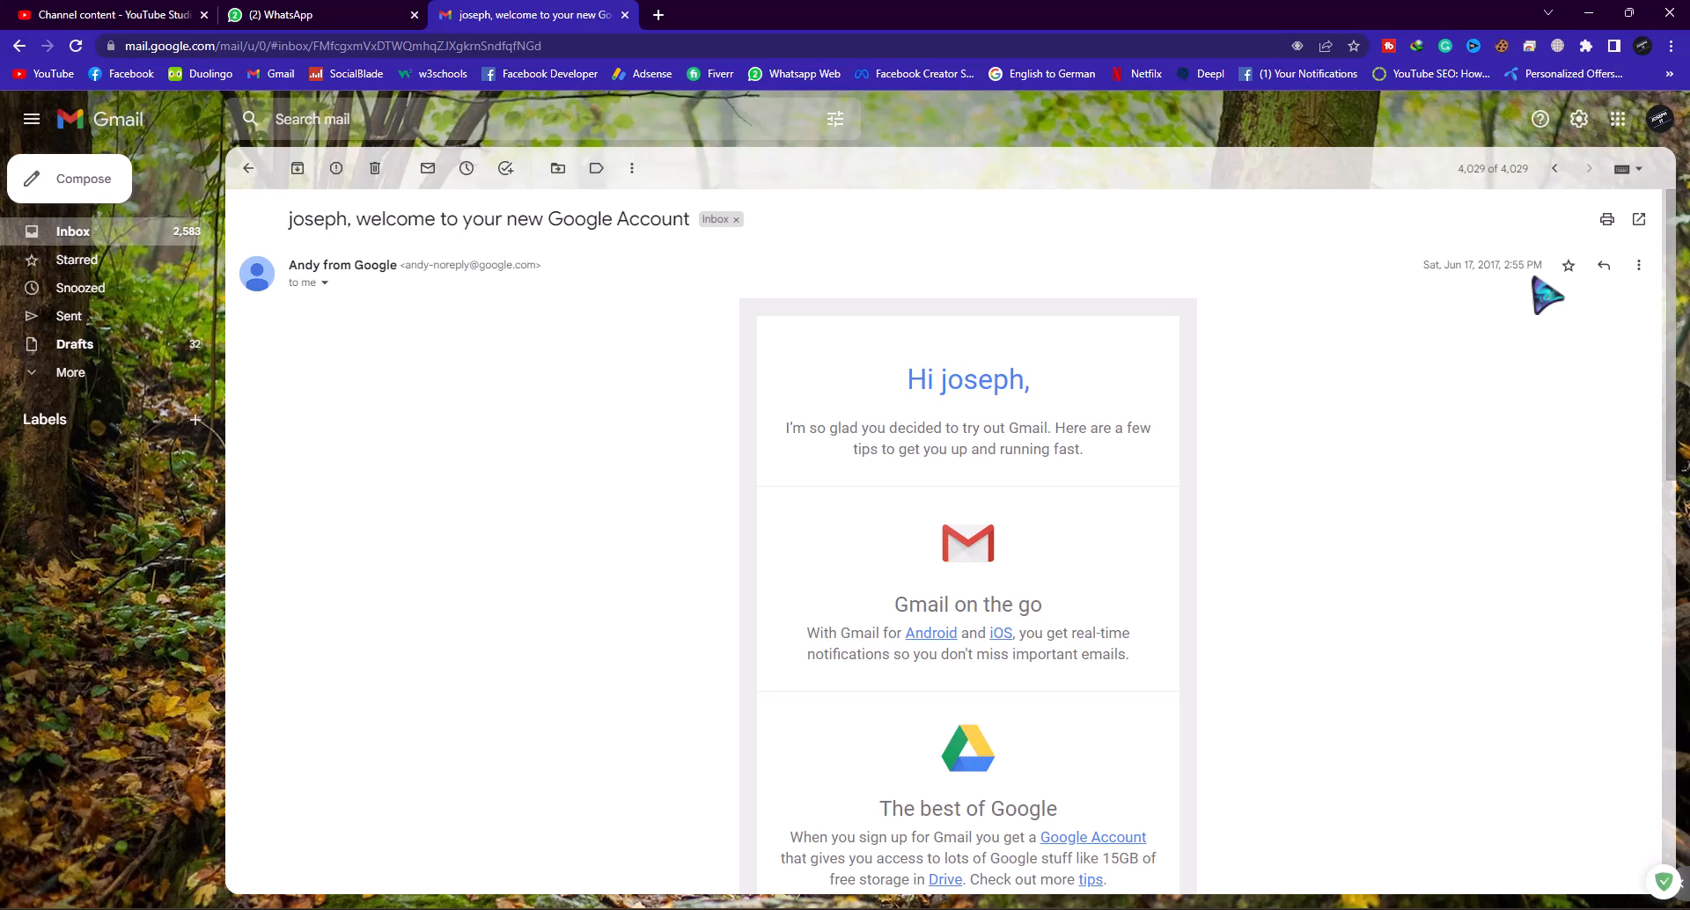
mouse_move(215, 162)
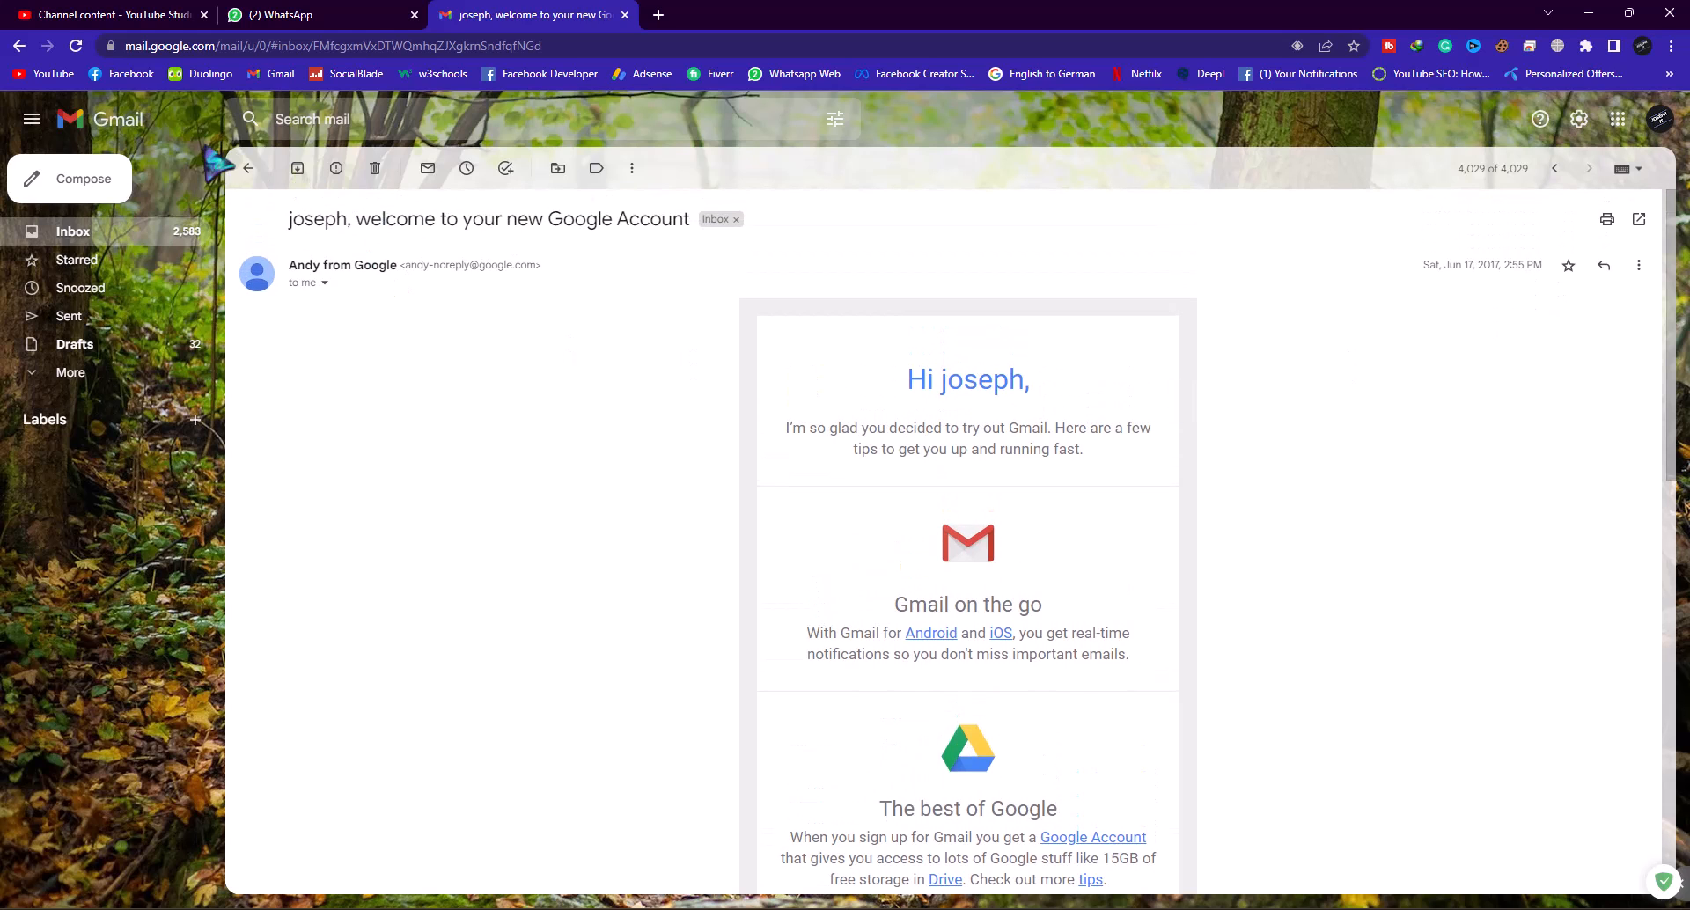